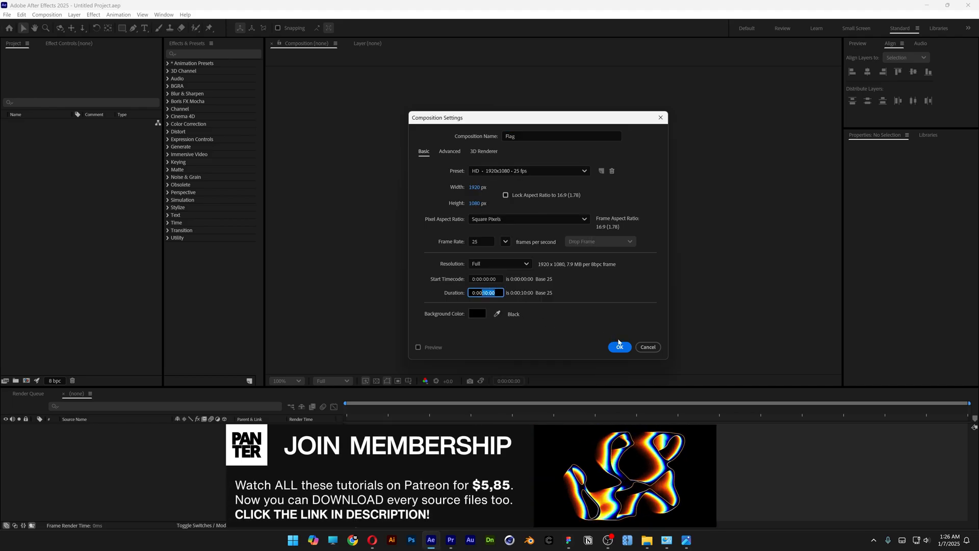
- Confirm the Flag composition: 1920×1080, 25 fps, 10 seconds, black background
click(619, 347)
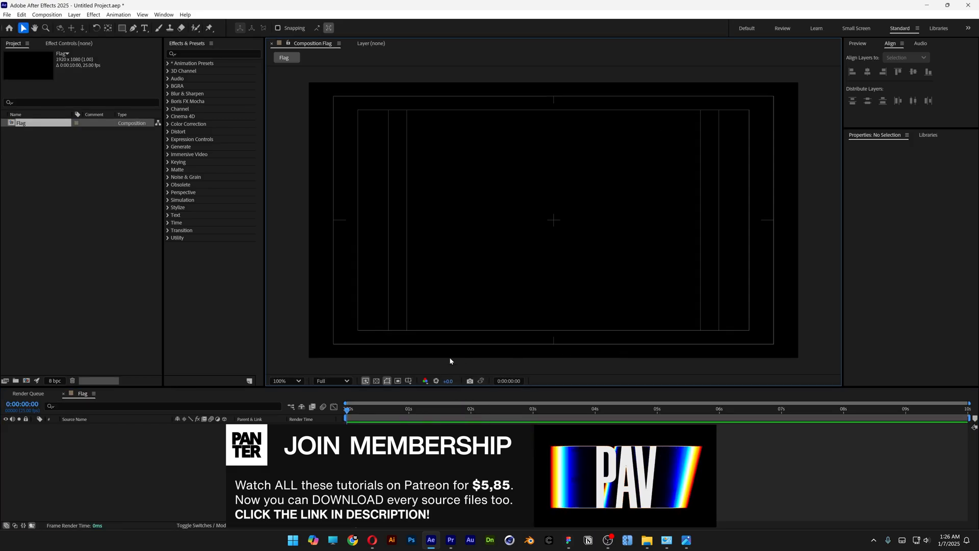
- With the Pen tool, set new shapes to no fill and a solid colour stroke
click(133, 29)
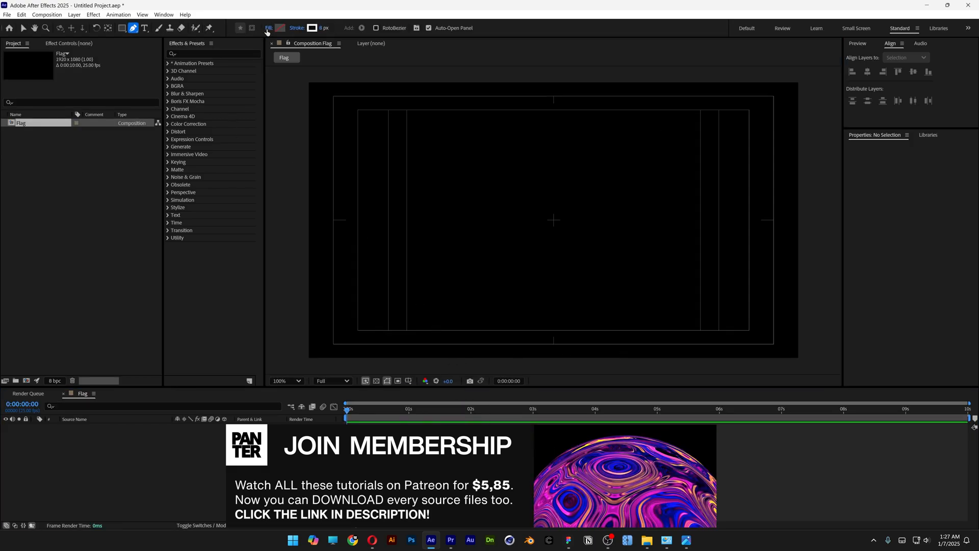
click(268, 27)
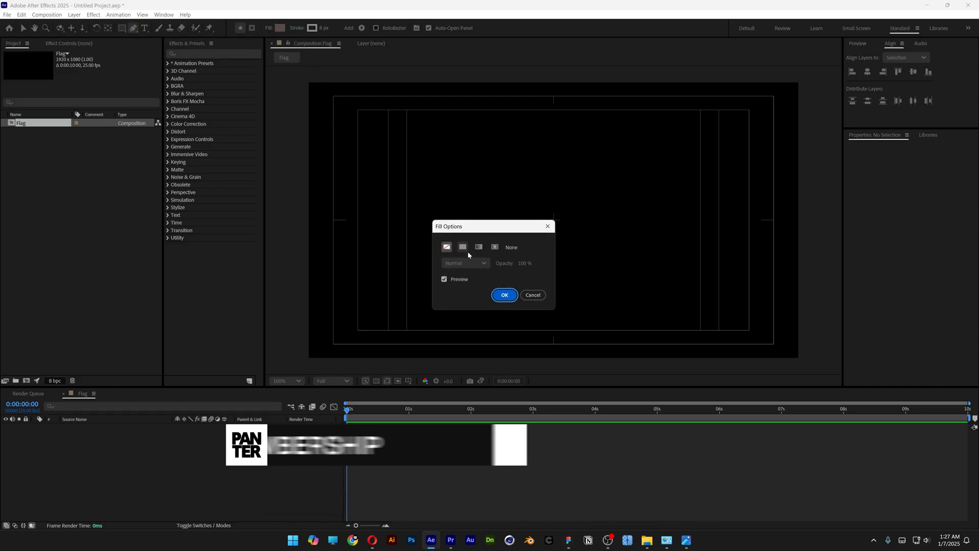
click(504, 295)
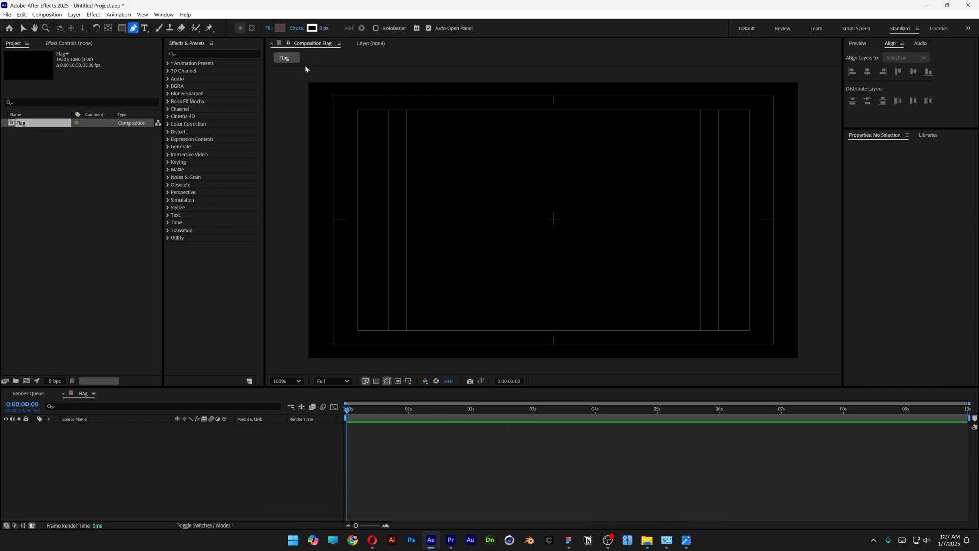
click(312, 29)
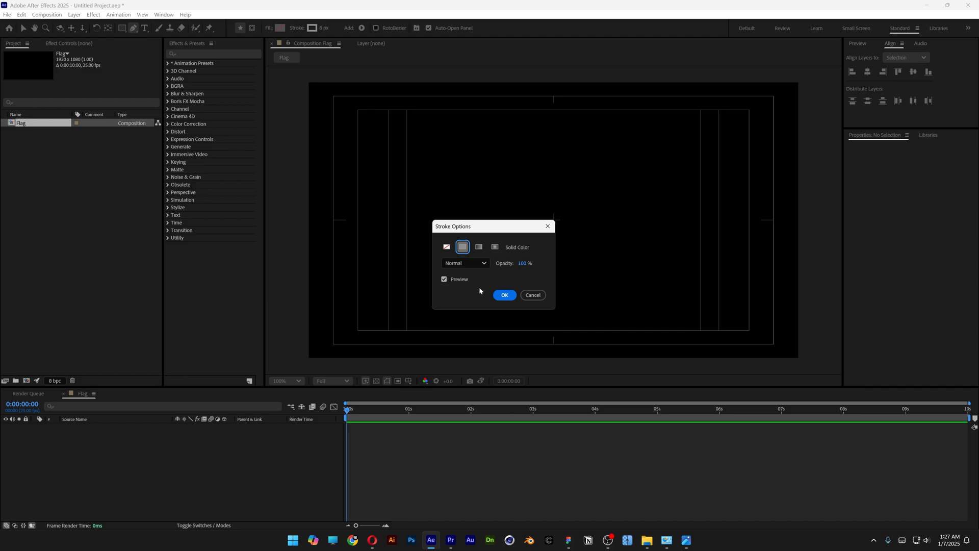
click(504, 295)
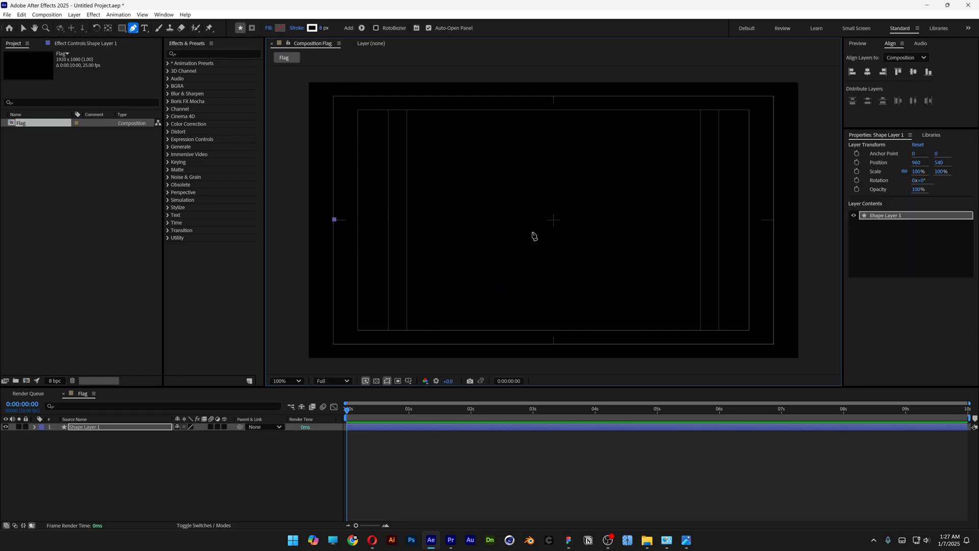
mouse_move(775, 224)
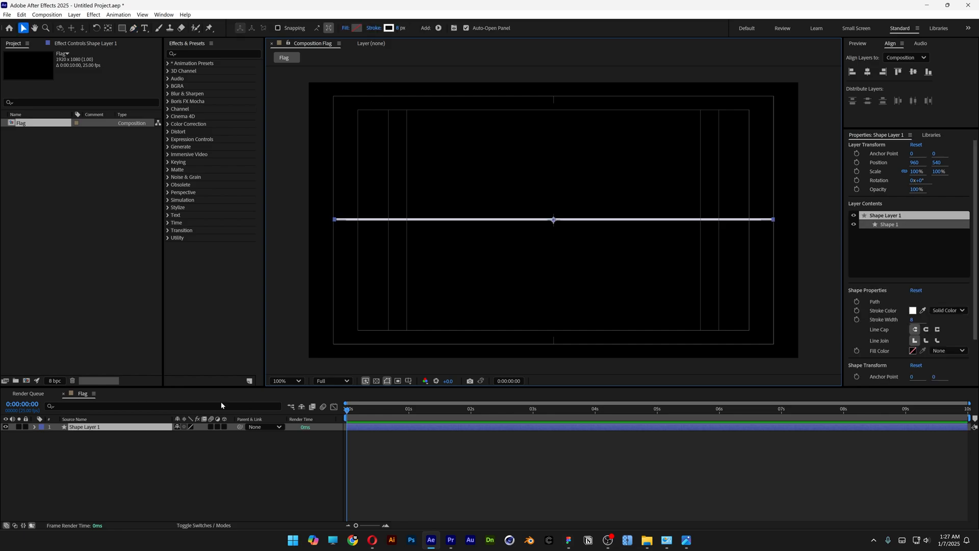
- Add a new black solid layer via the composition's New > Solid option
right_click(219, 405)
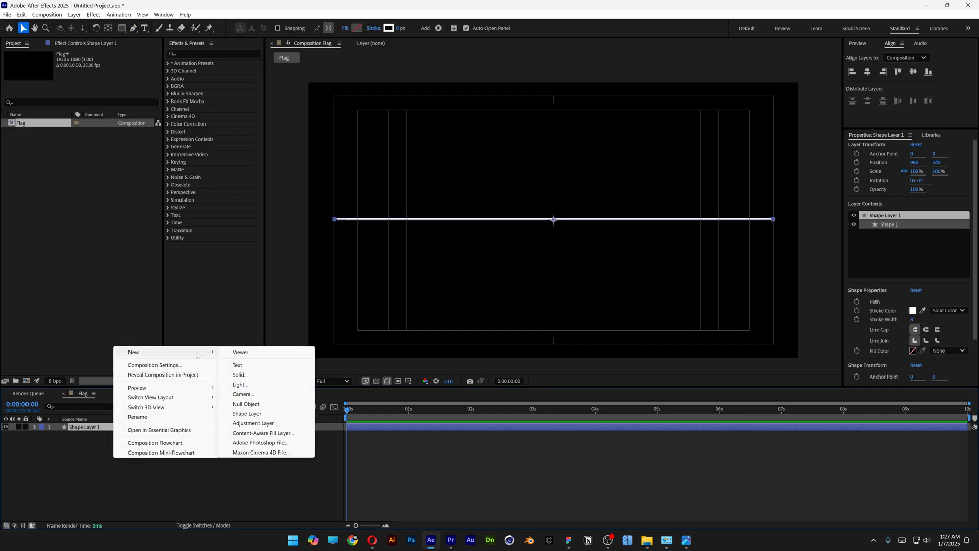
click(239, 374)
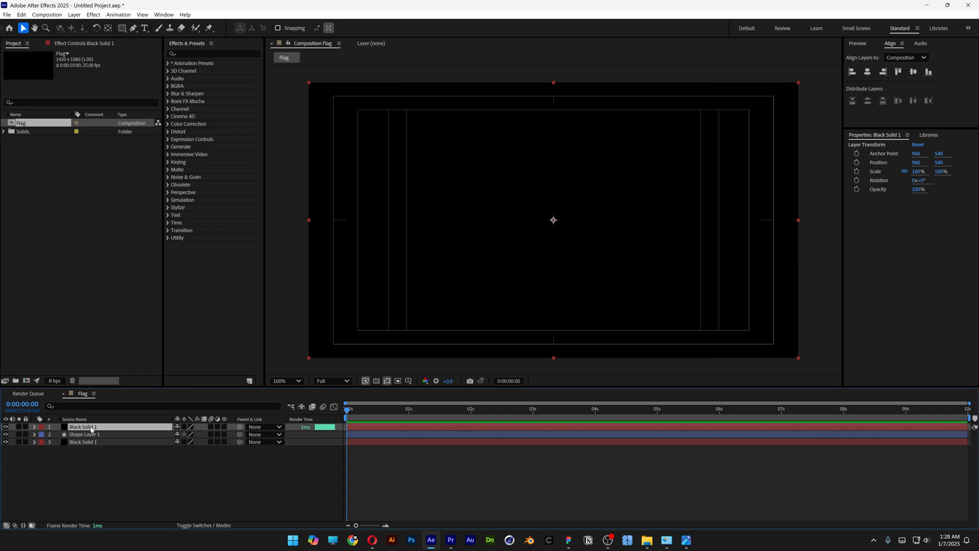
- Apply Gradient Ramp to the top solid and move the ramp end to the left edge
click(212, 53)
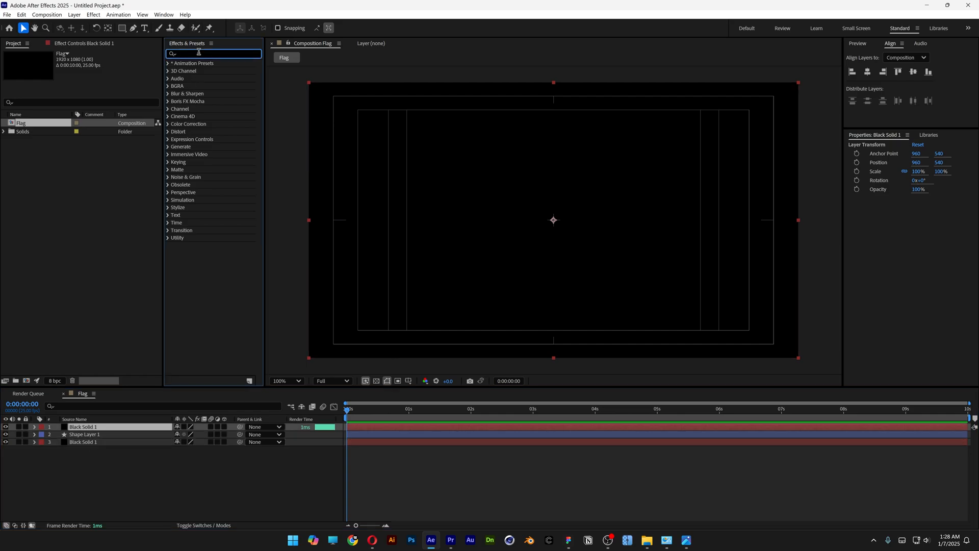
text(gradient)
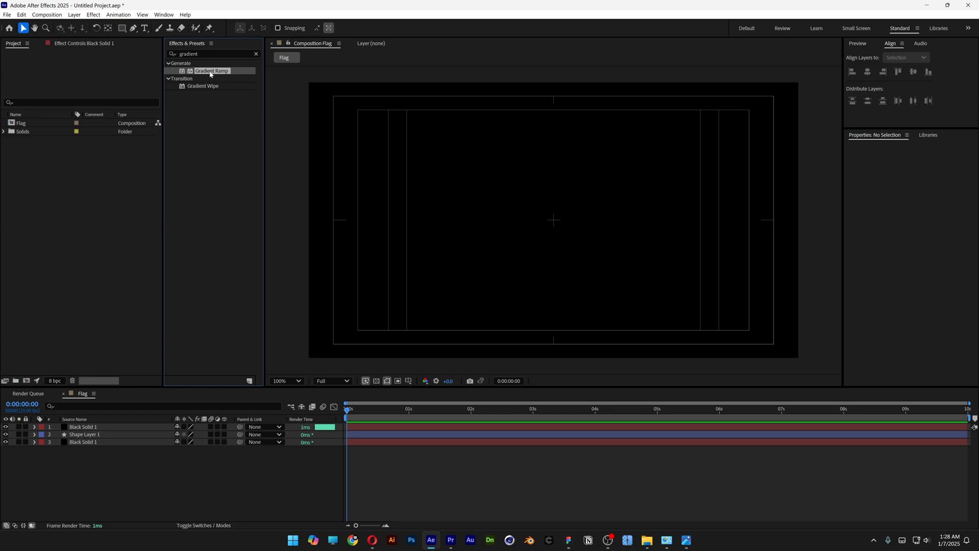
double_click(82, 427)
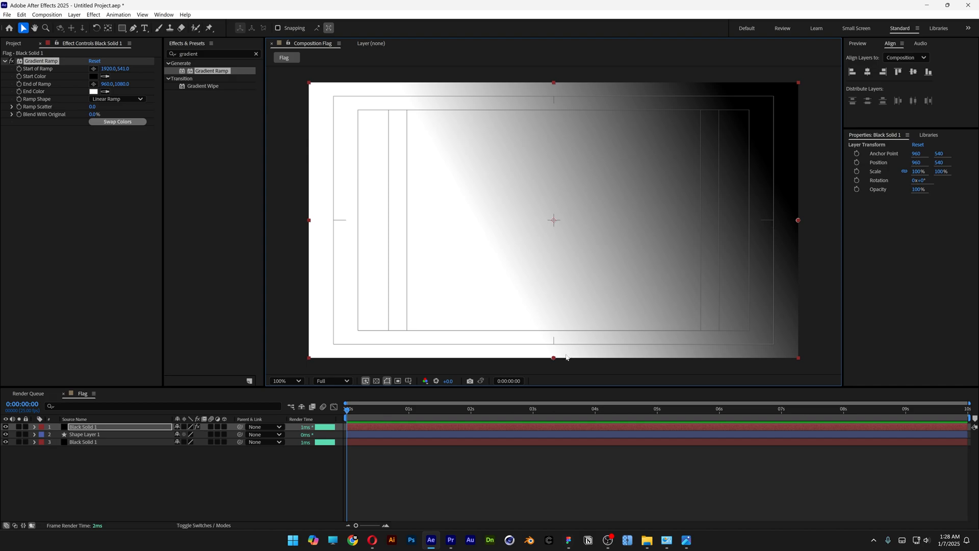
drag(553, 357, 535, 298)
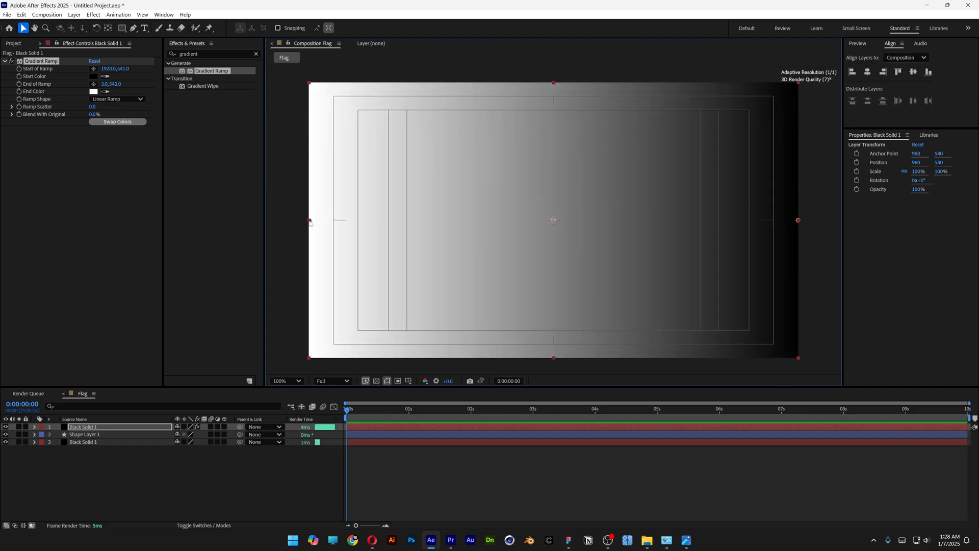
- Pre-compose the gradient solid into a Gradient composition, moving all attributes into it
right_click(82, 426)
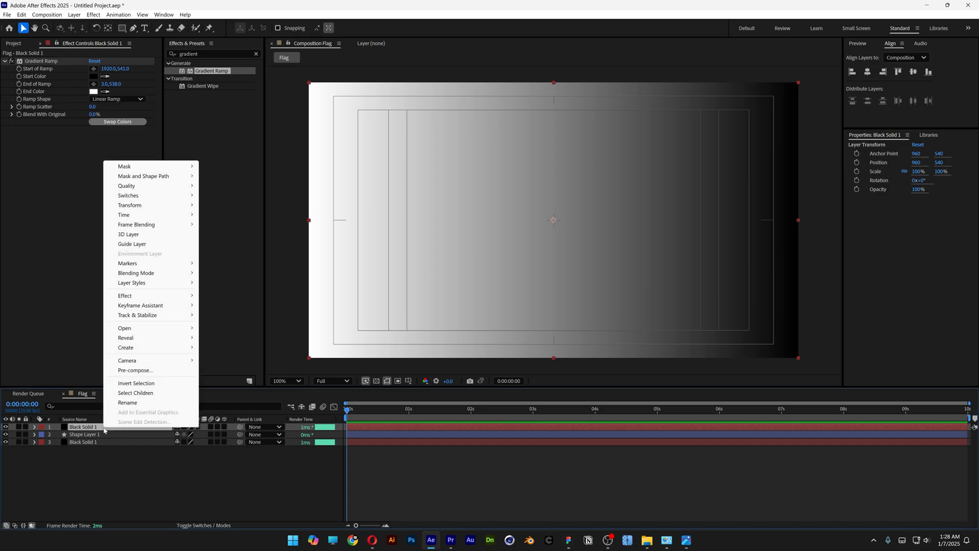
click(135, 371)
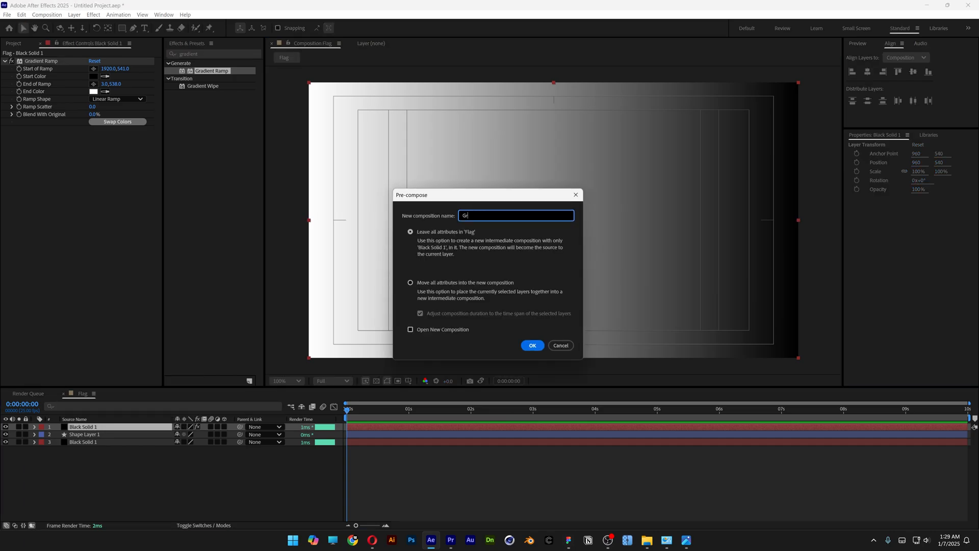
click(410, 283)
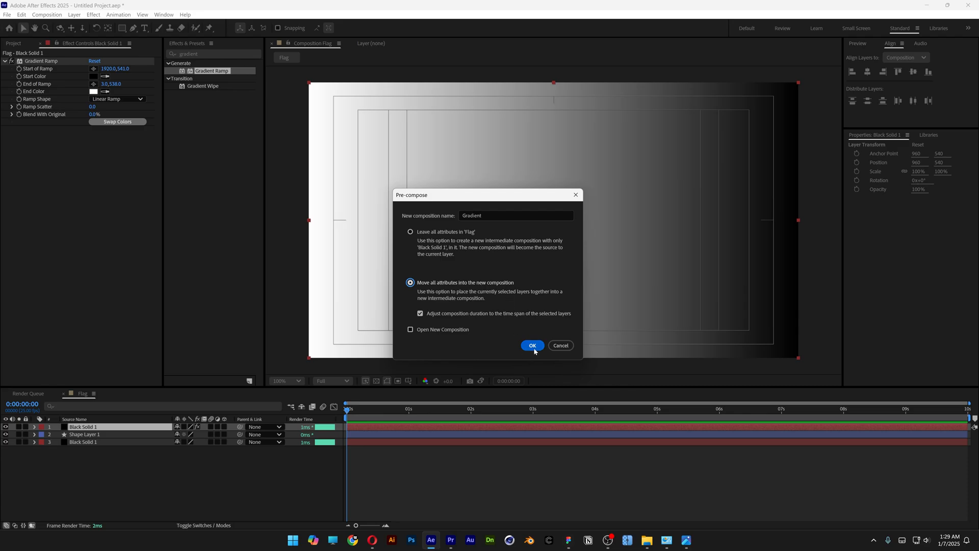
click(531, 346)
text(t)
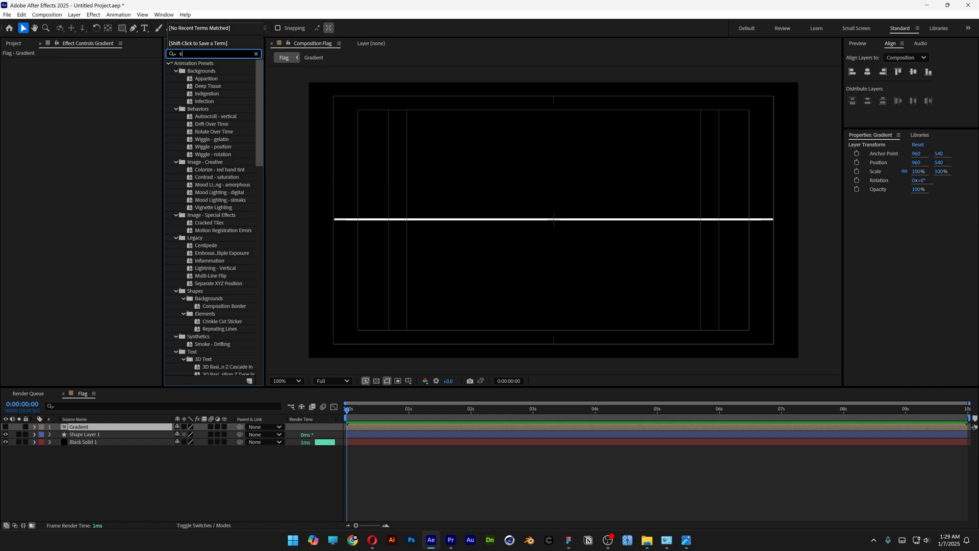
- Apply Time Displacement to Shape Layer 1 using 1. Gradient as source, editing Max Displacement Time
text(ime displacement)
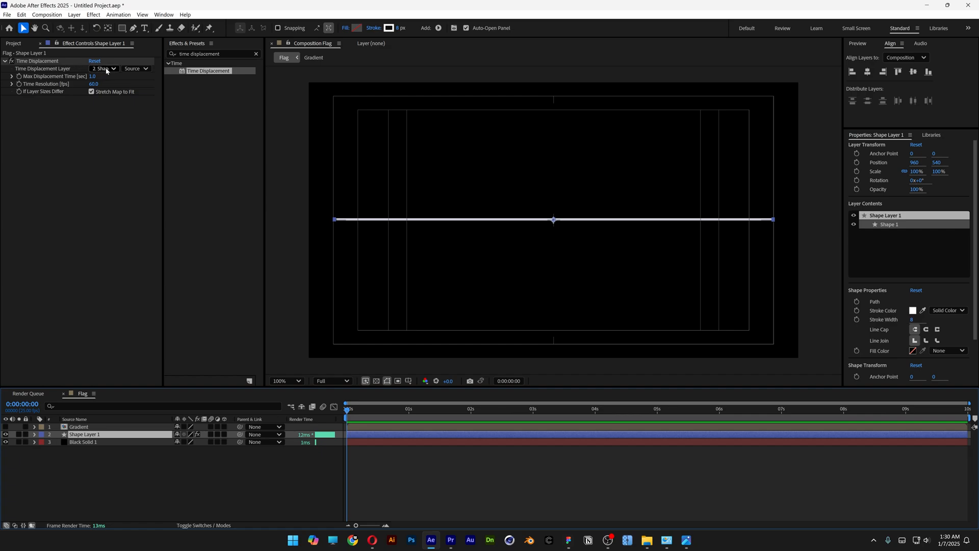
click(103, 68)
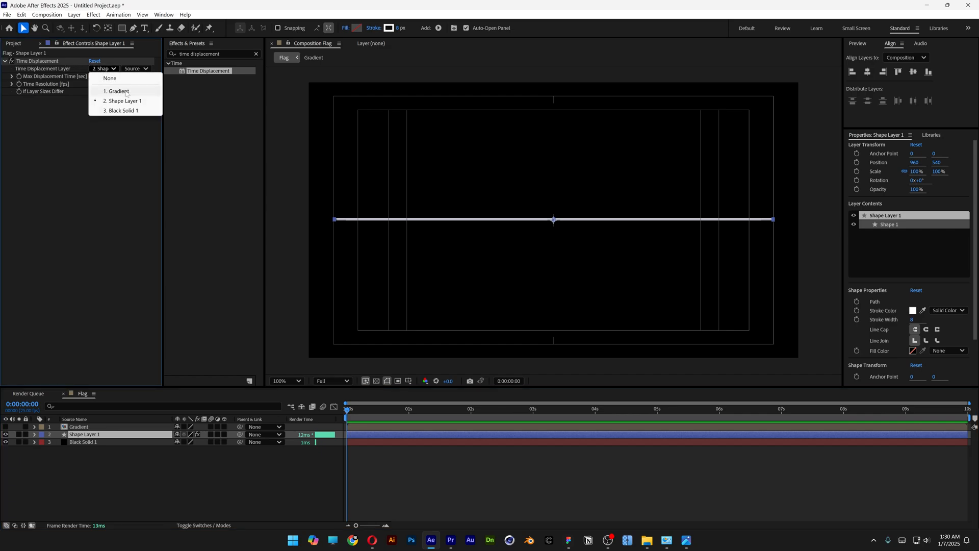
click(118, 91)
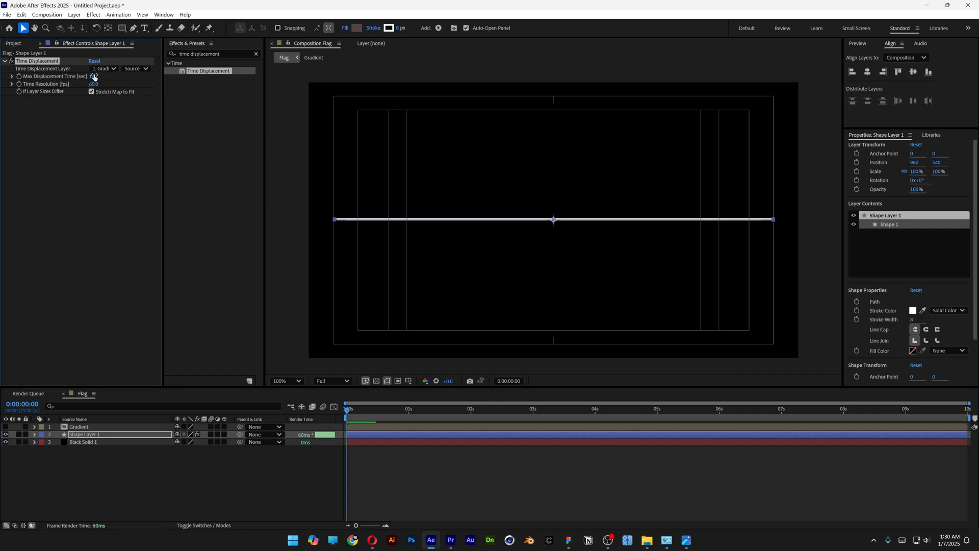
click(255, 54)
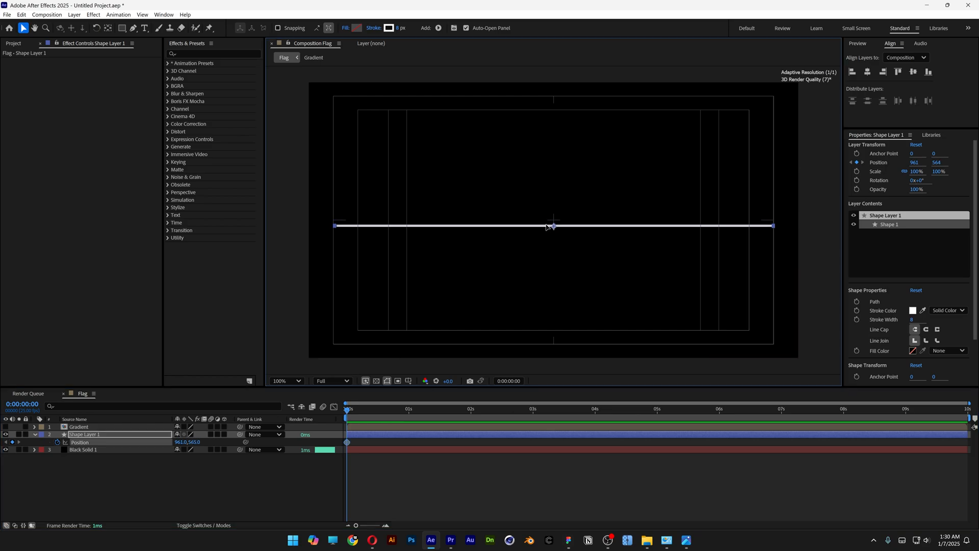
- Keyframe the line's Position lower at start, back up at one second, then at two seconds
drag(552, 225, 552, 243)
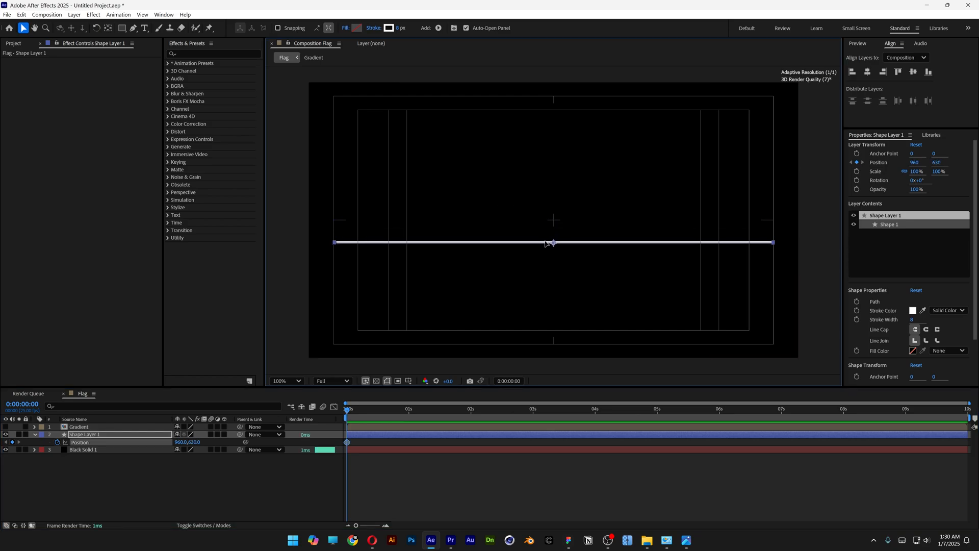
click(408, 408)
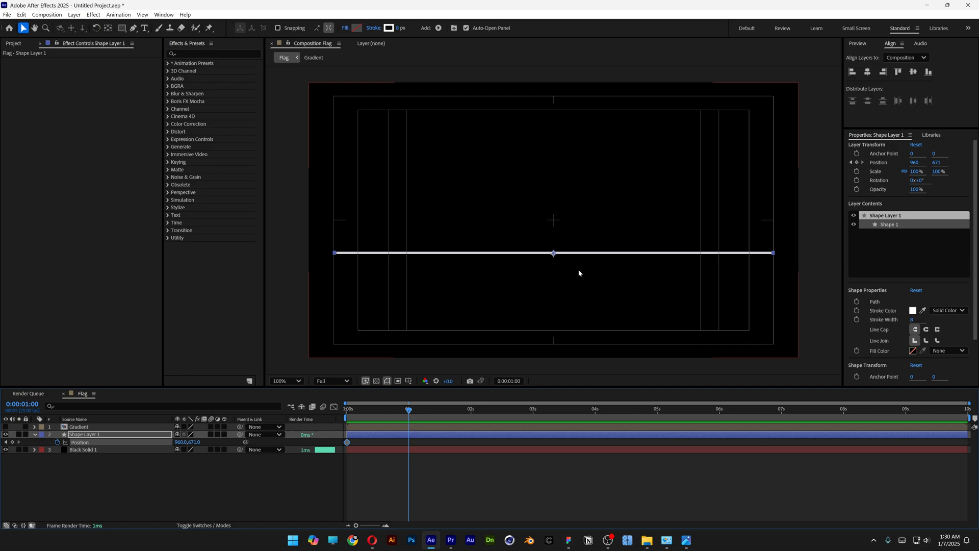
drag(553, 253, 552, 223)
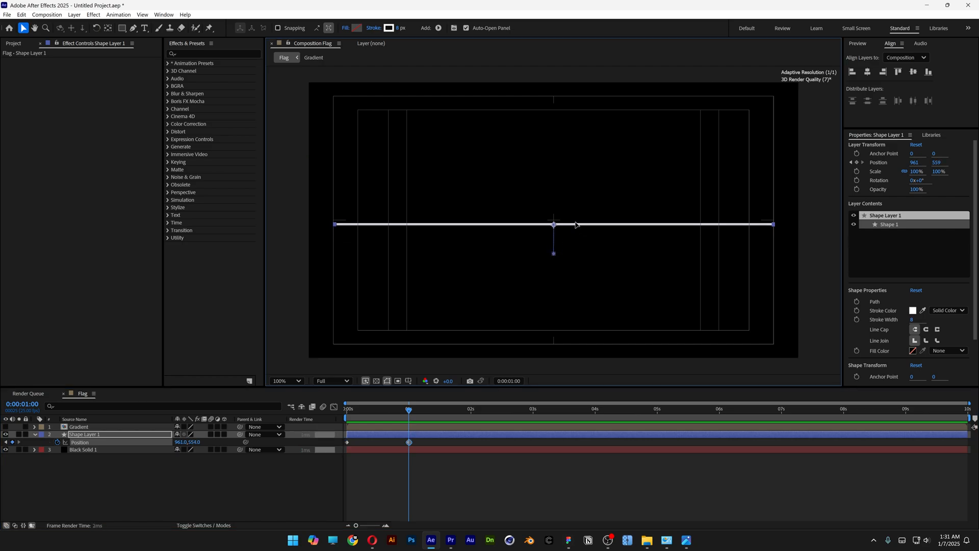
click(347, 441)
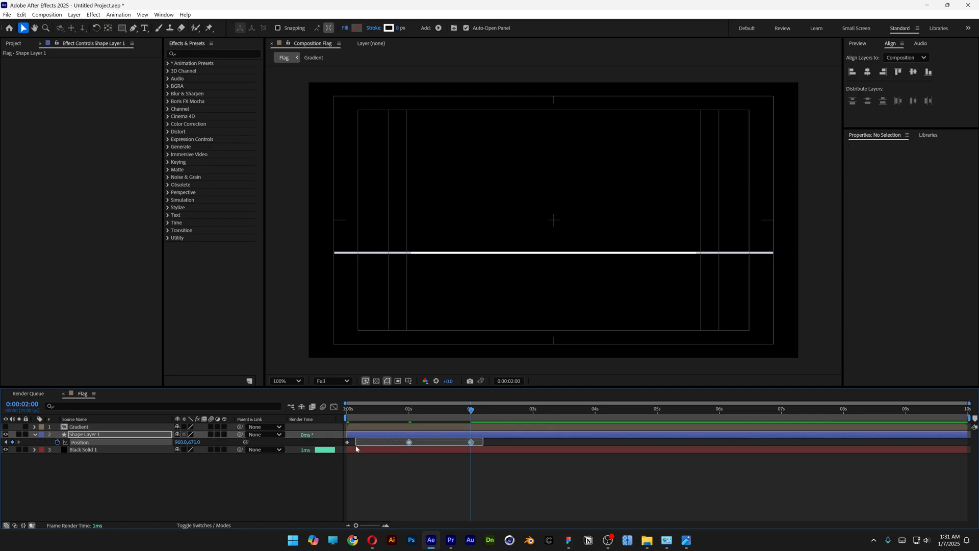
- Easy Ease the Position keyframes and add a loopOut() expression
right_click(410, 442)
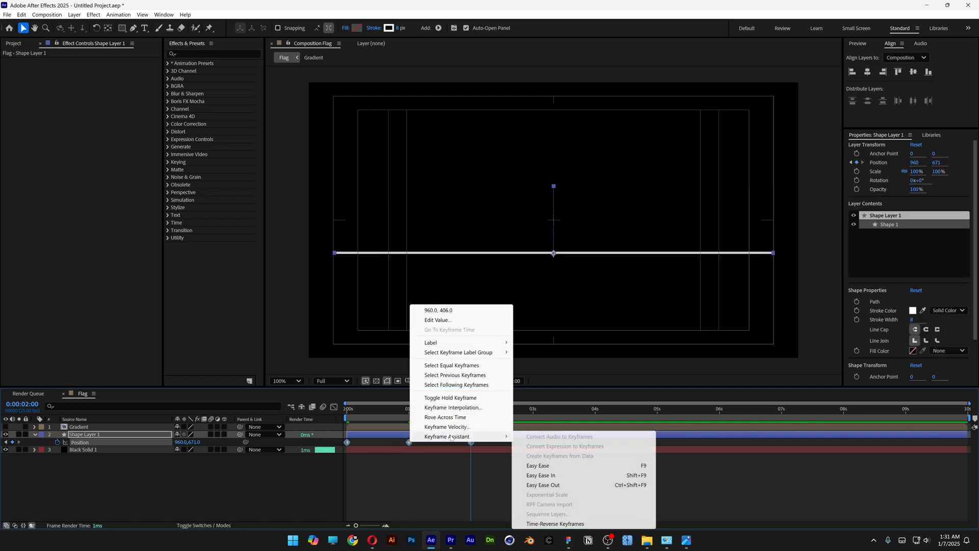
mouse_move(537, 466)
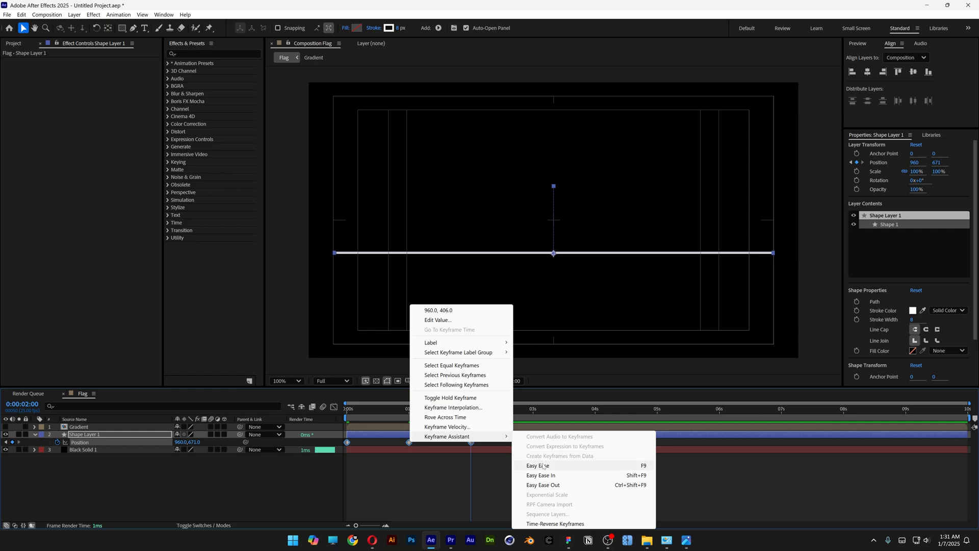
click(539, 466)
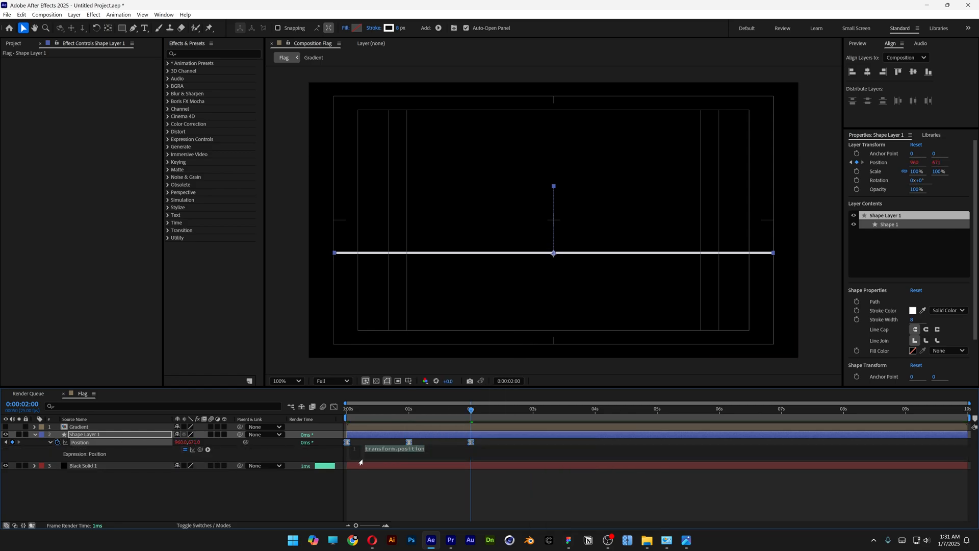
text(loo)
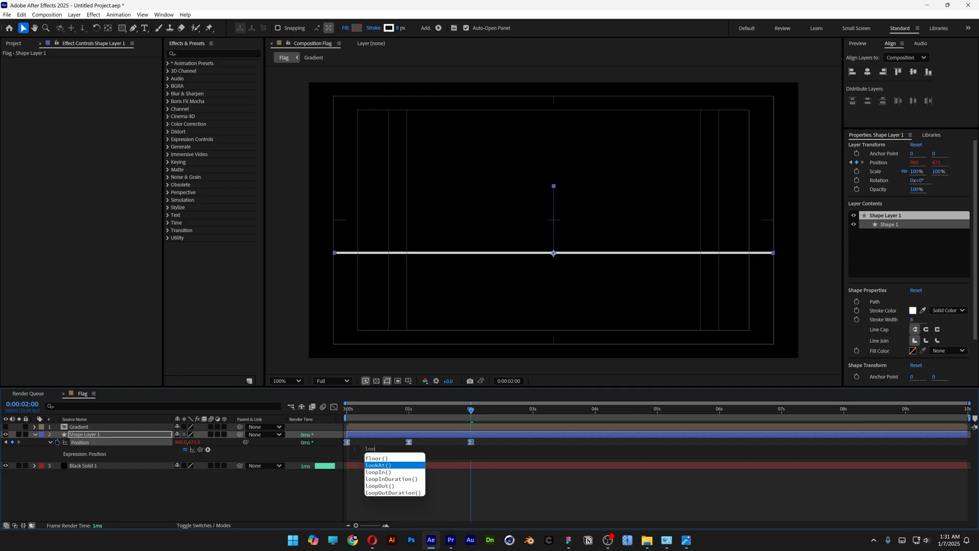
text(po)
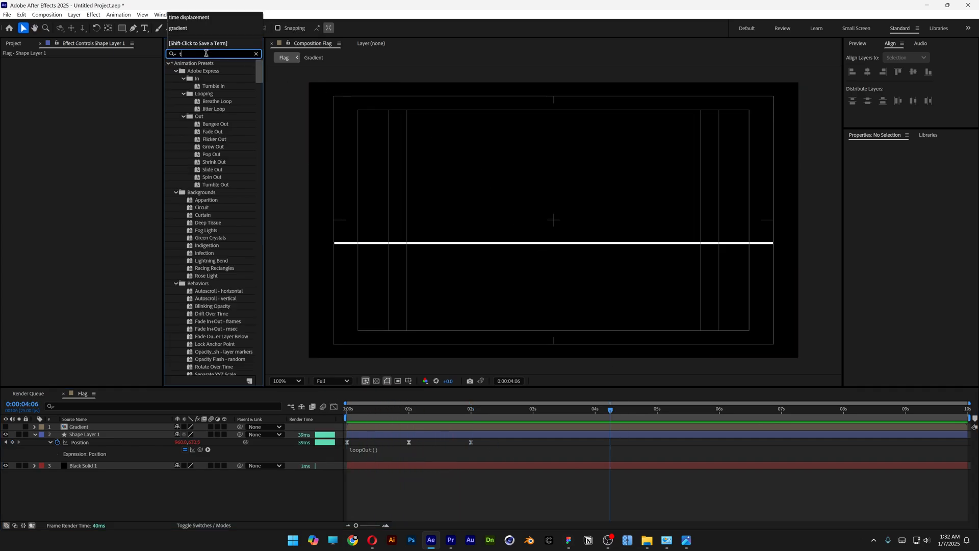
- Apply Time Displacement to Shape Layer 1 driven by Gradient with raised Time Resolution
text(time displace)
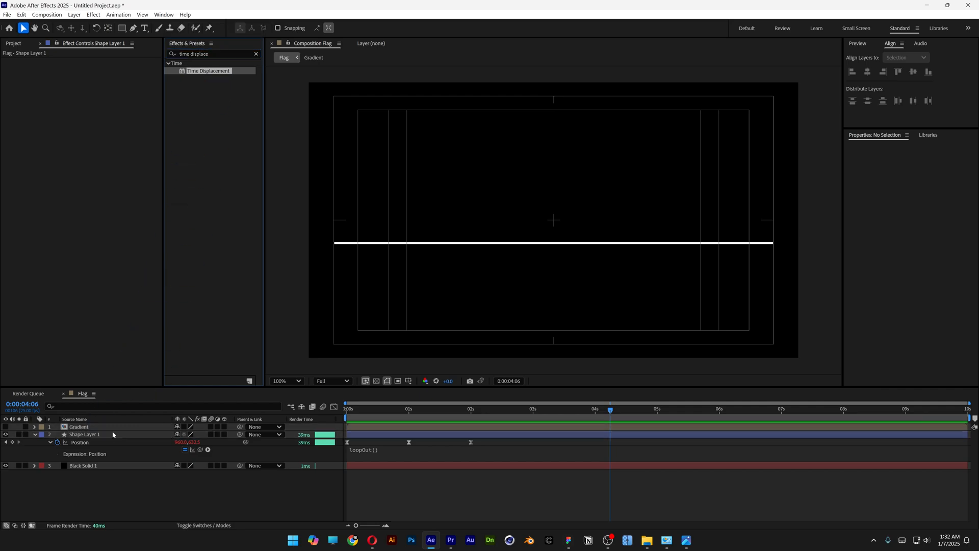
click(83, 435)
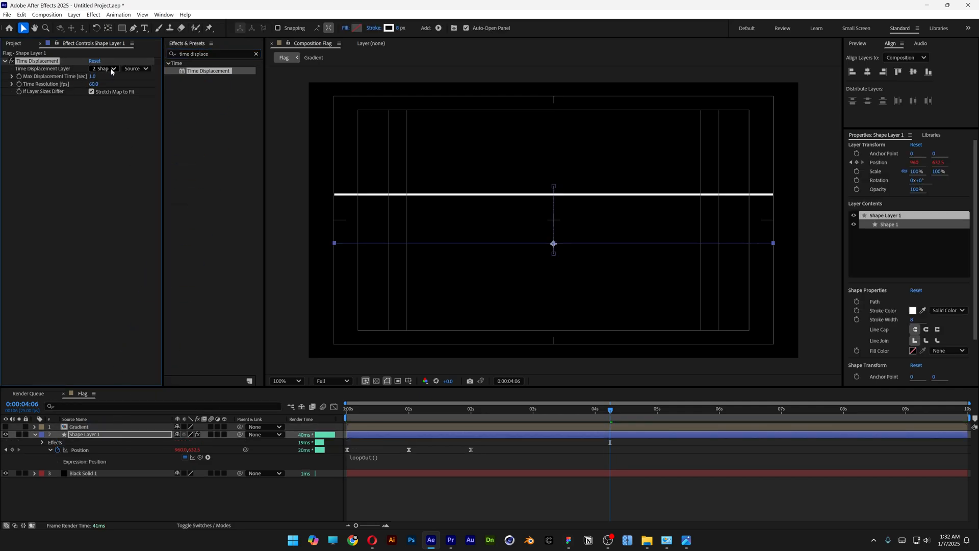
click(103, 68)
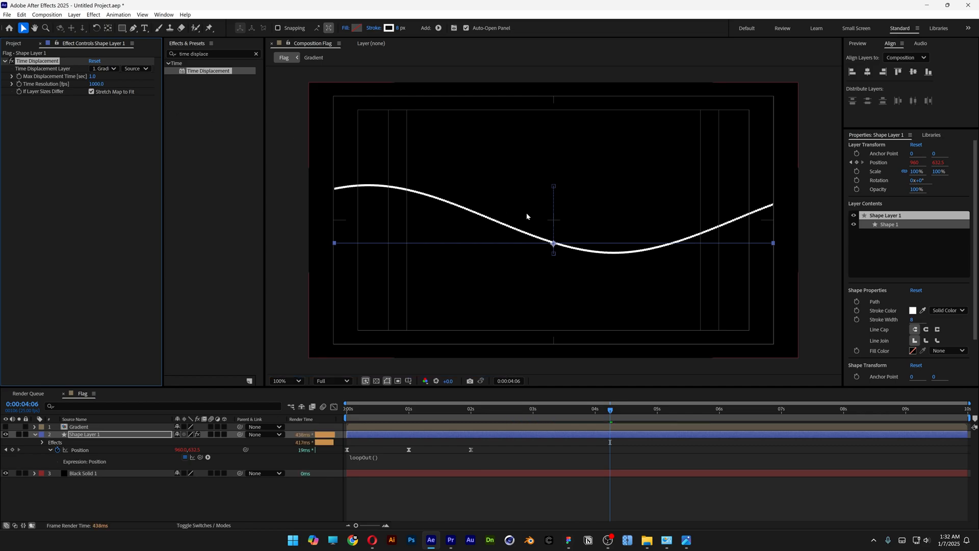
click(280, 381)
text(minim)
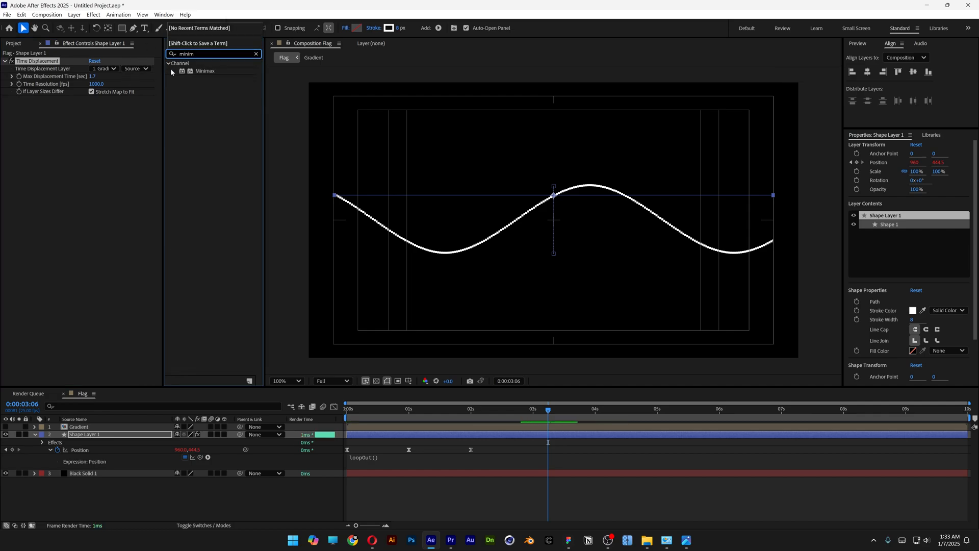
- Apply Minimax on Alpha and Color, Just Horizontal, radius 150
double_click(205, 71)
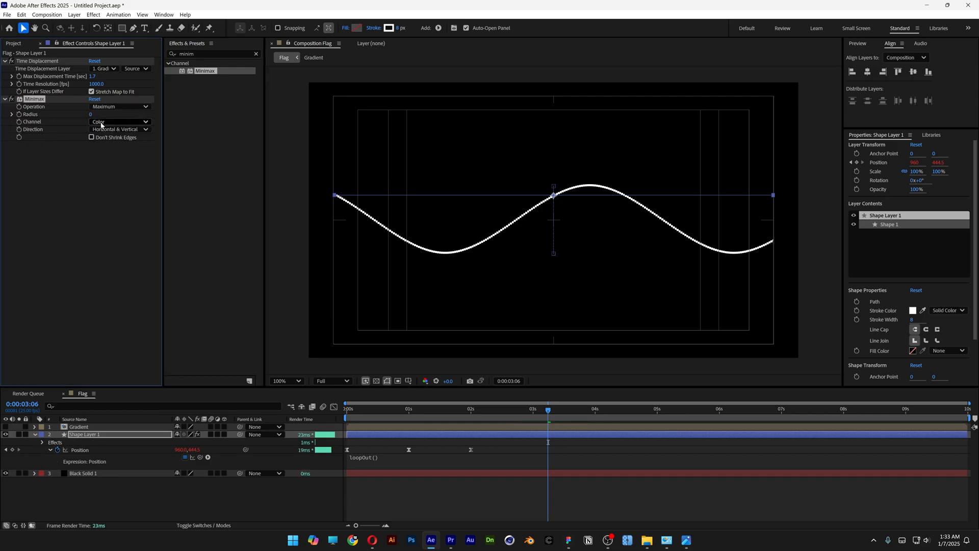
click(121, 121)
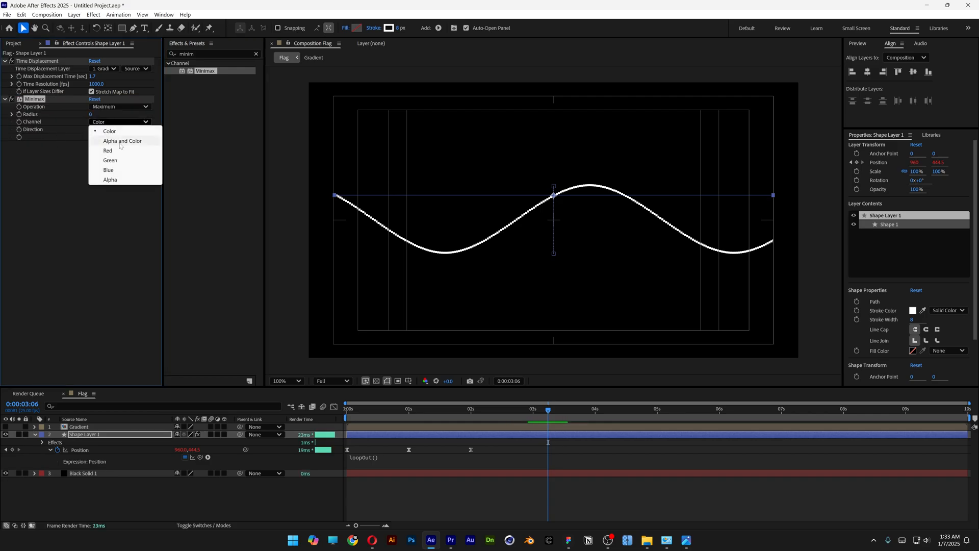
click(122, 140)
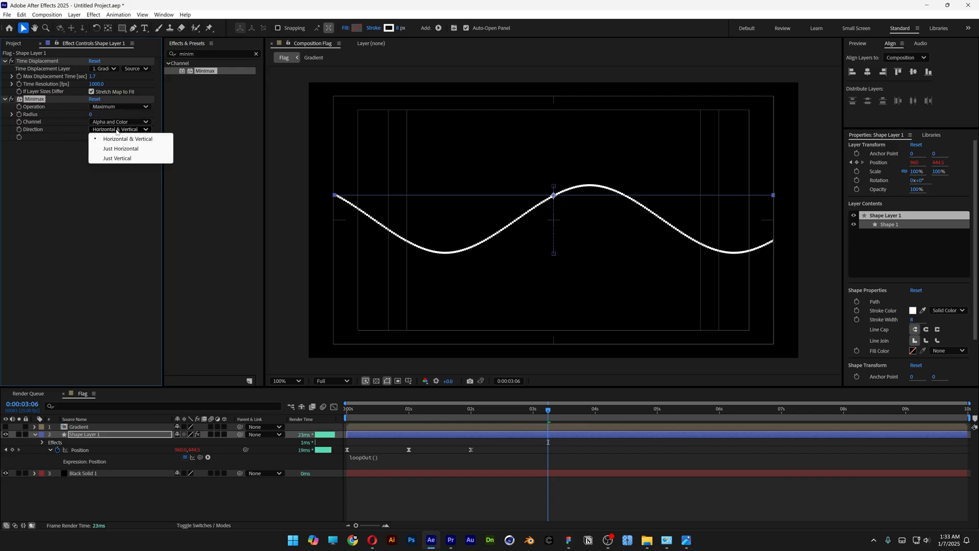
click(120, 149)
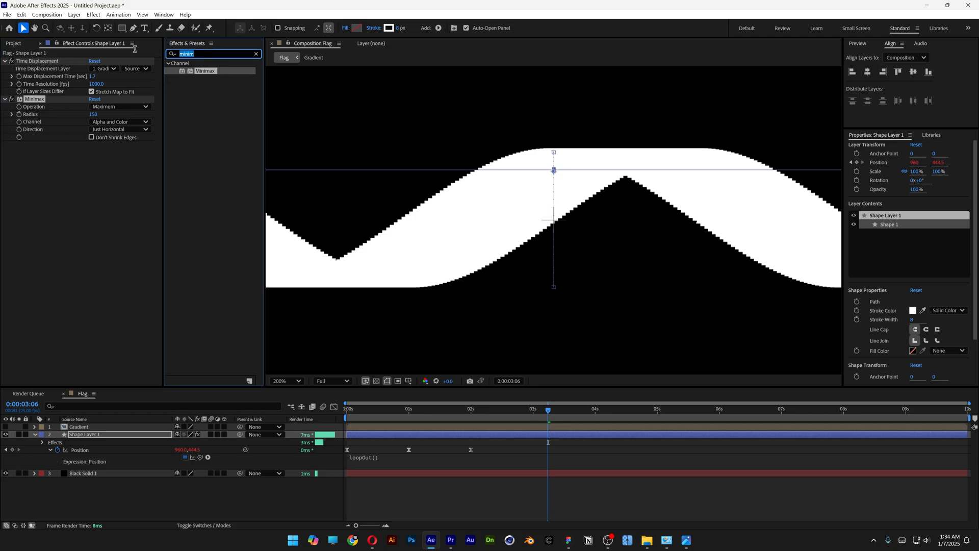
- Search for choker to apply Simple Choker with Choke Matte 14.30
text(choker)
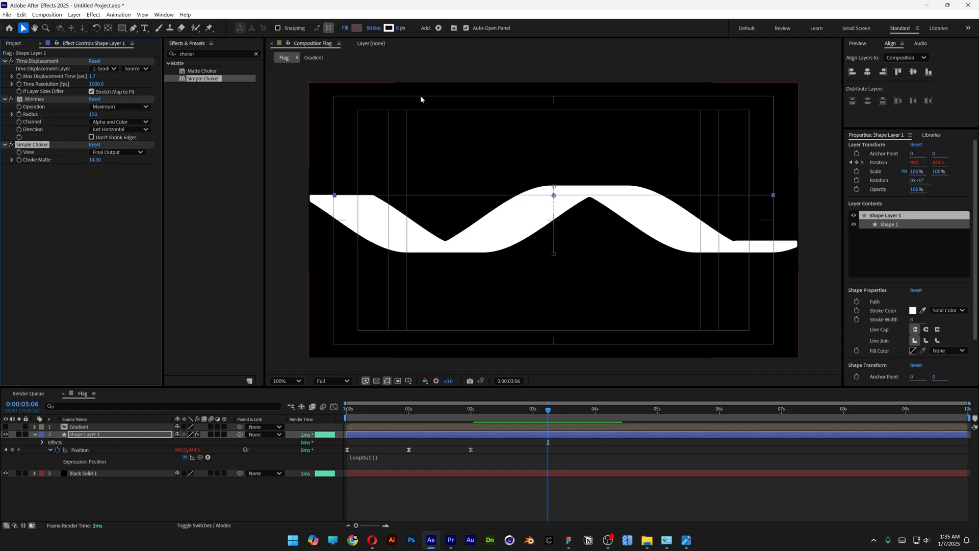
- Switch the stroke to a linear gradient and adjust its colors and endpoints on the ribbon
click(374, 27)
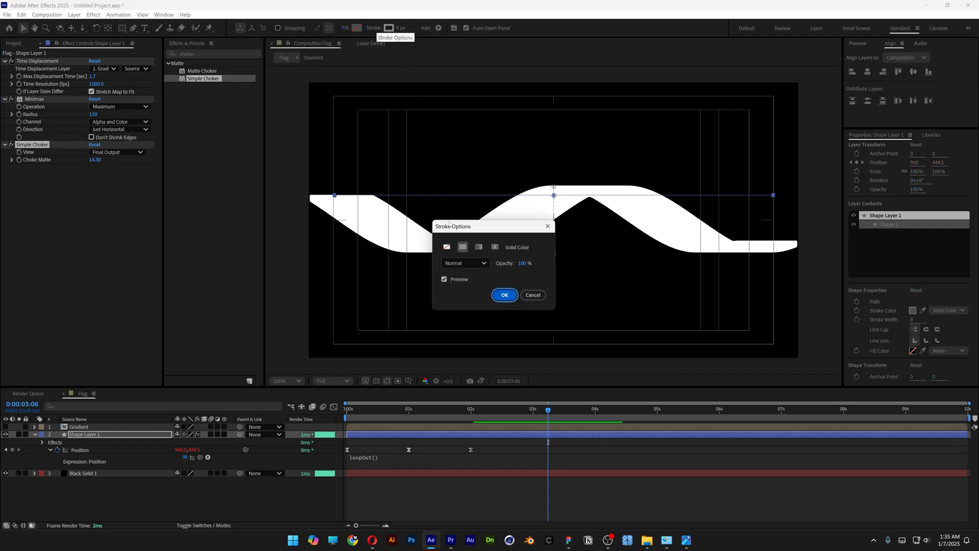
click(478, 247)
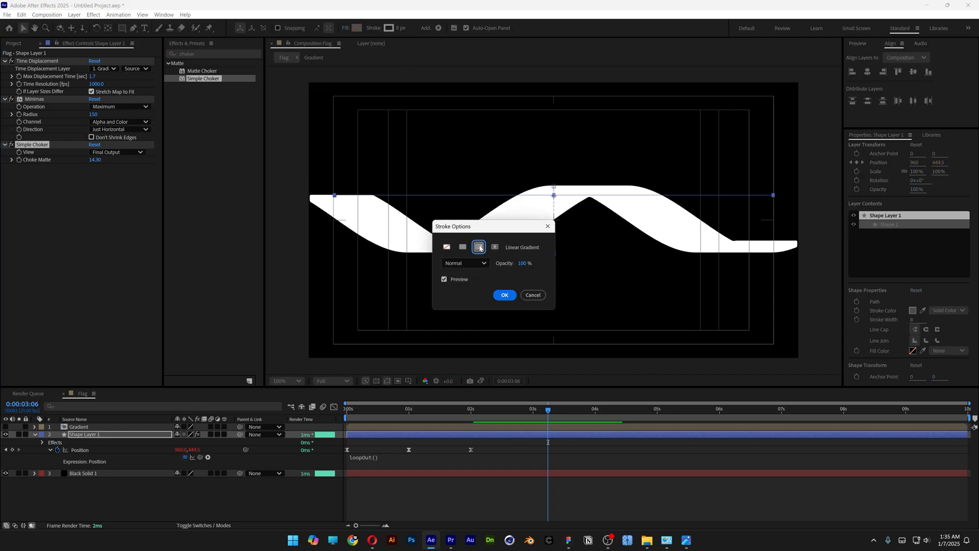
click(504, 295)
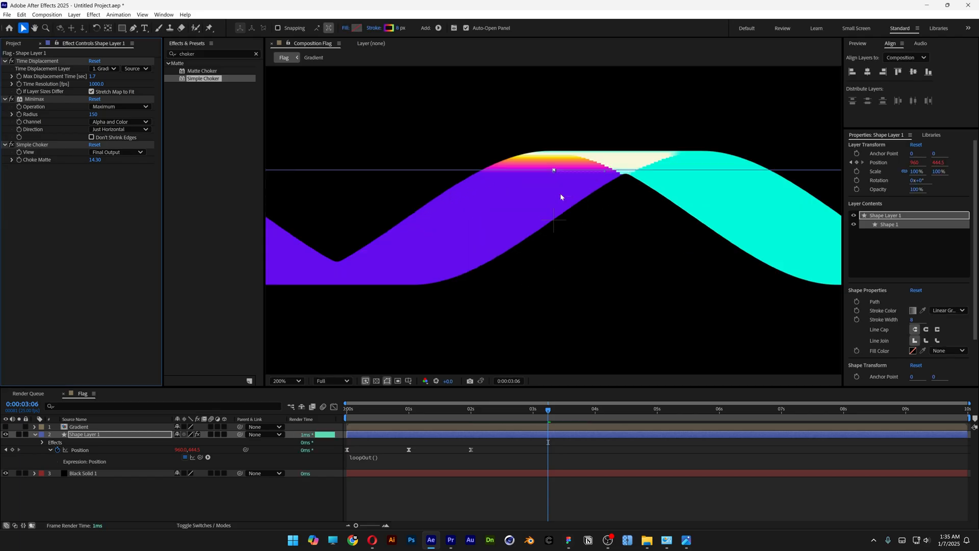
click(279, 381)
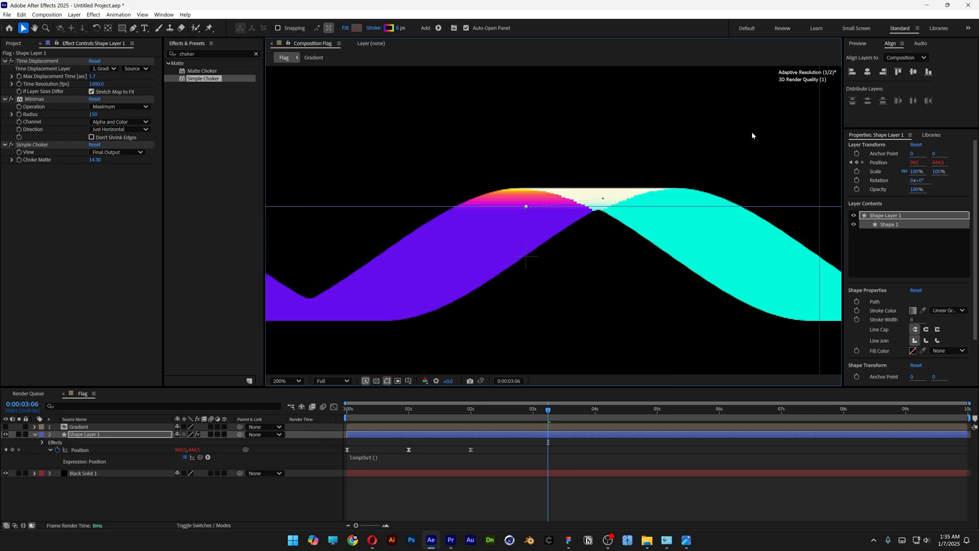
click(279, 380)
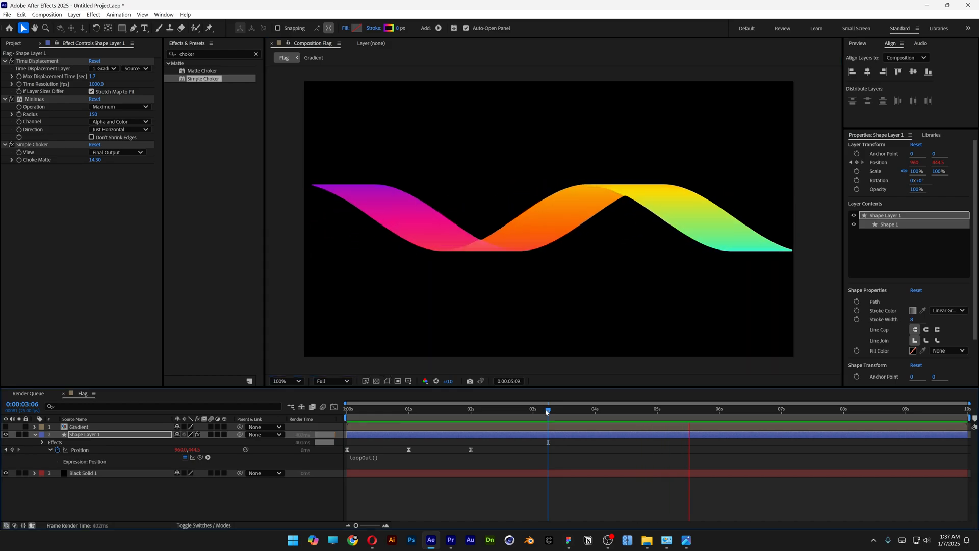
- Apply CC Light Sweep twice to Shape Layer 1 via the 'light swee' effect search
click(209, 53)
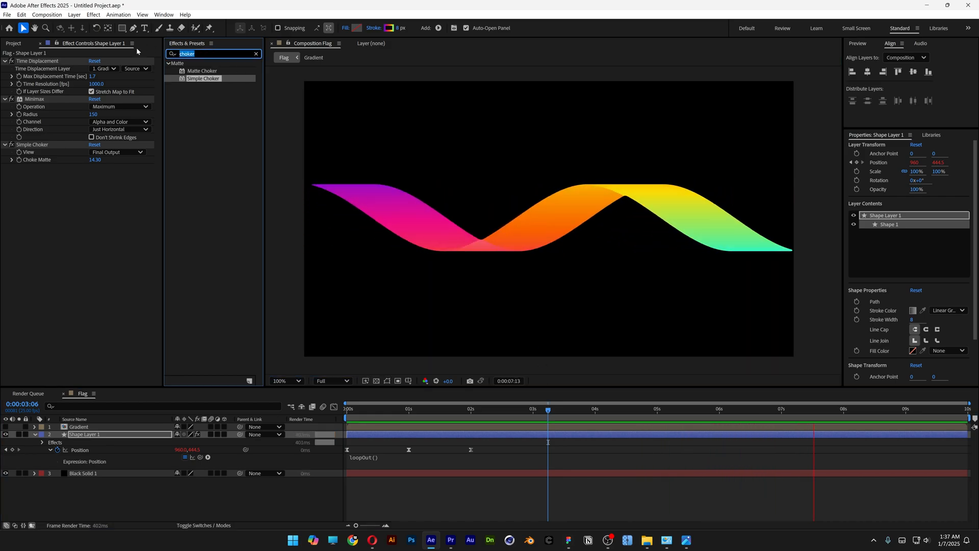
text(light swee)
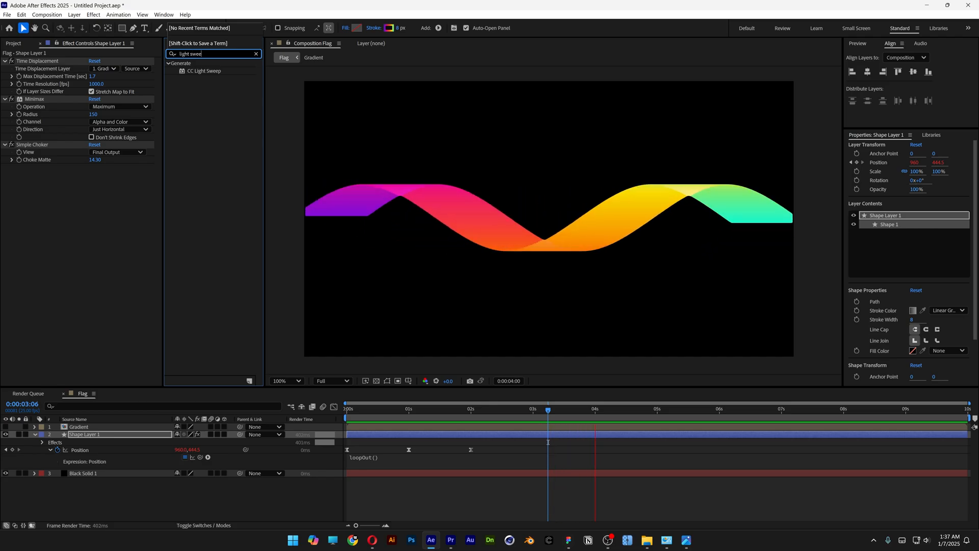
double_click(204, 70)
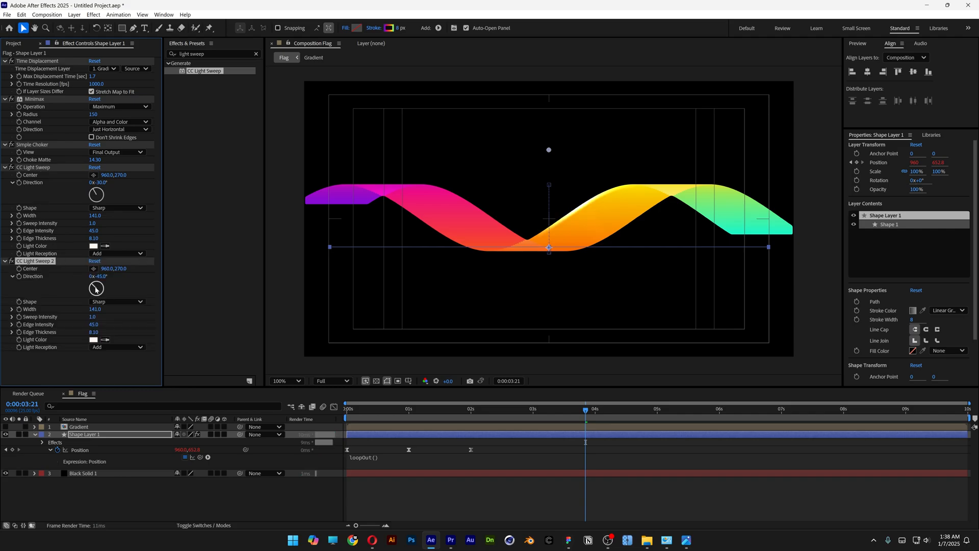
- Rotate each light sweep's Direction dial to a different angle along the folds
drag(95, 289, 98, 294)
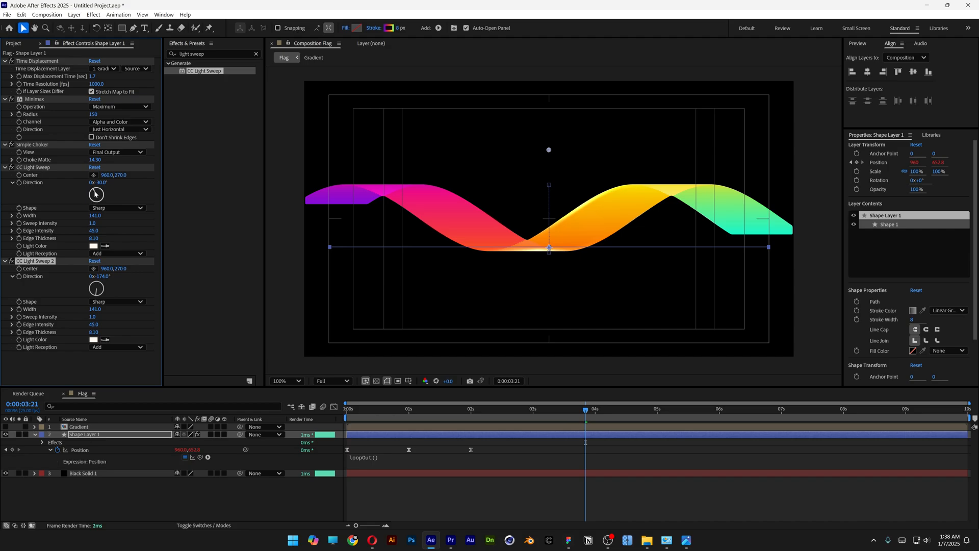
drag(96, 195, 106, 192)
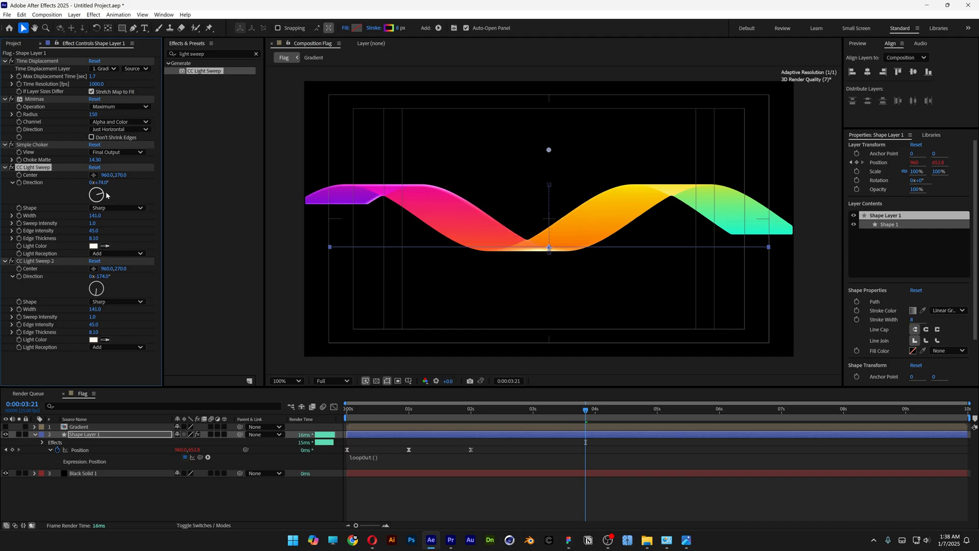
drag(97, 194, 94, 191)
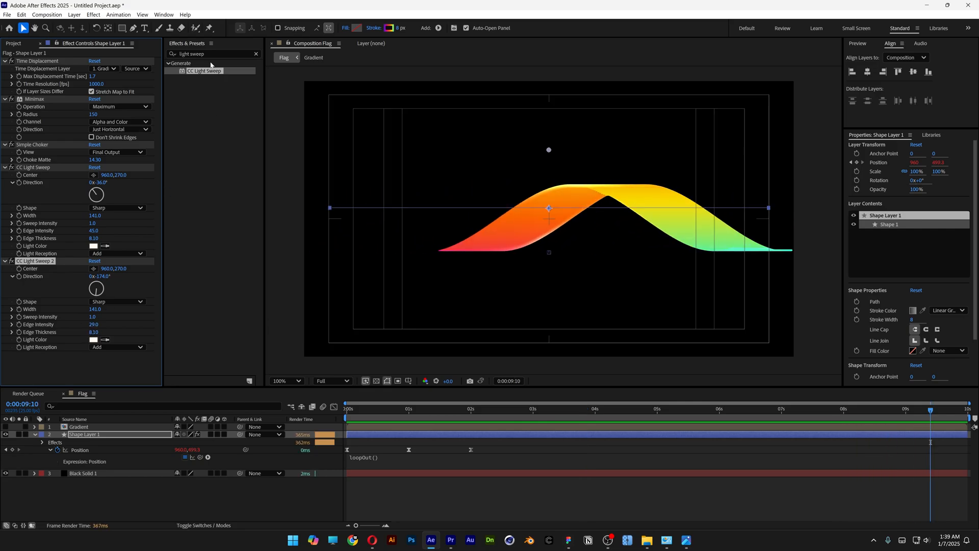
- Apply Turbulent Displace with Amount 30 and Size 130, then search for glow
text(turbule)
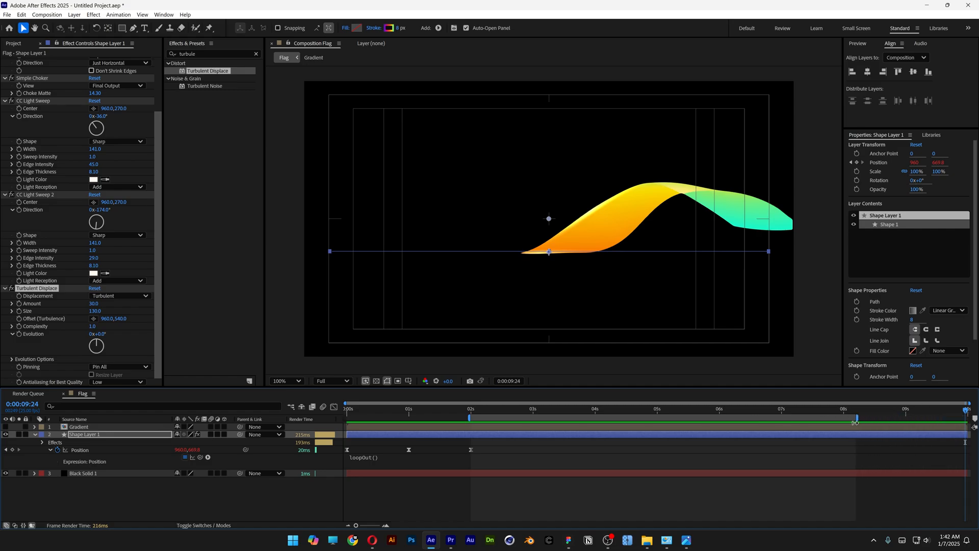
click(750, 409)
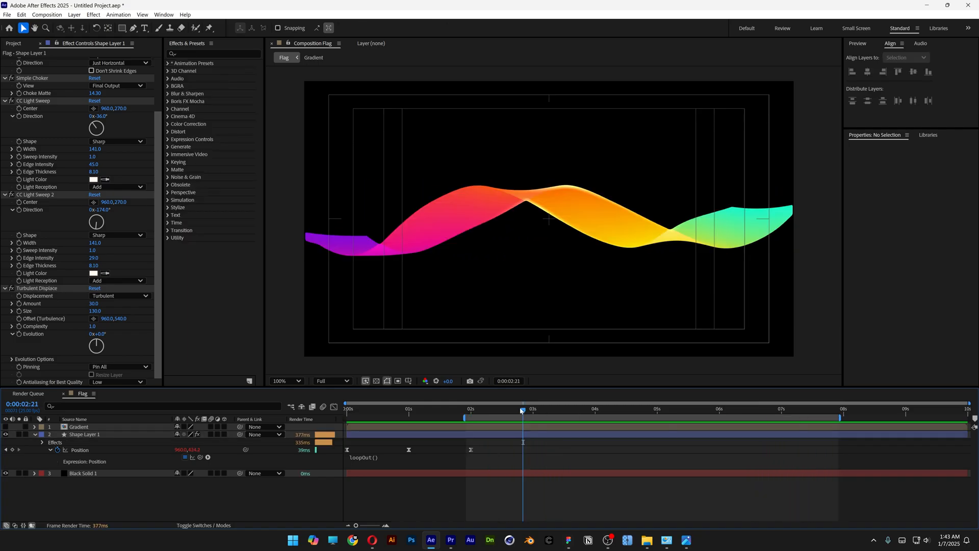
text(glow)
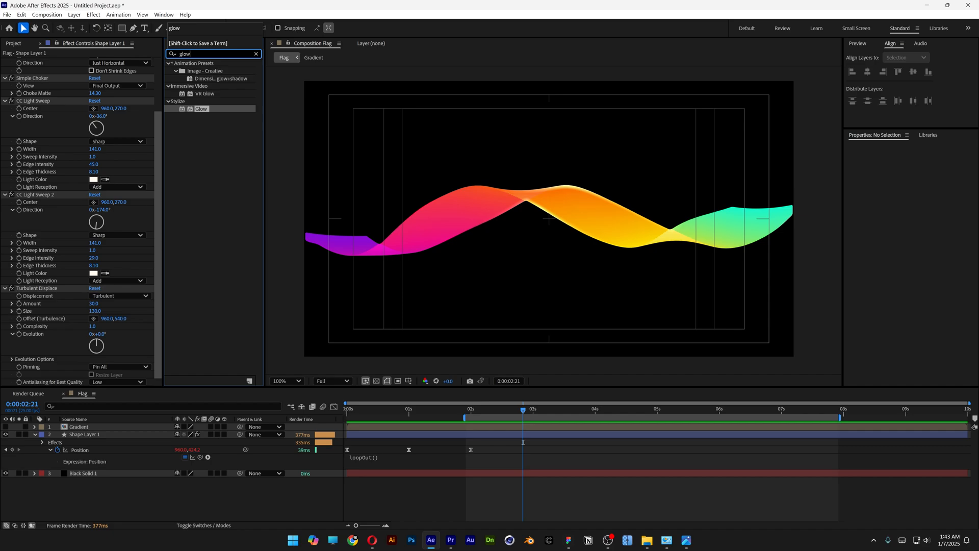